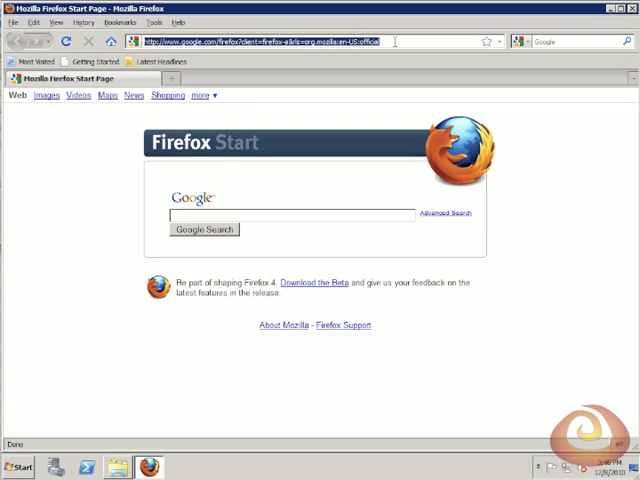
Step: Go to bitbucket.org and log in with the account's username and password
{"action": "type", "text": "bitbucket.org/"}
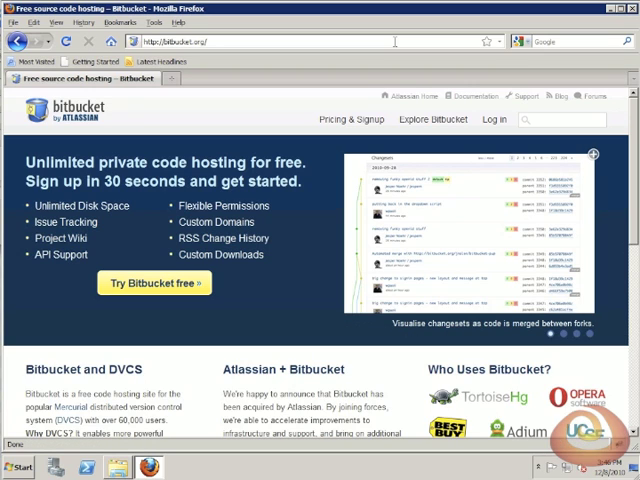
{"action": "mouse_move", "coordinate": [494, 119]}
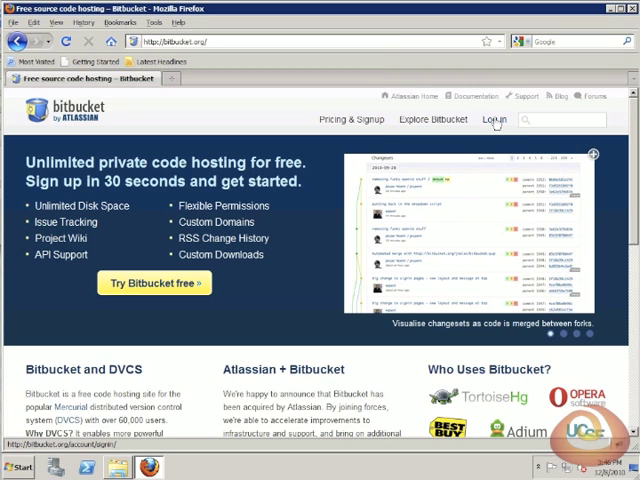
{"action": "left_click", "coordinate": [493, 120]}
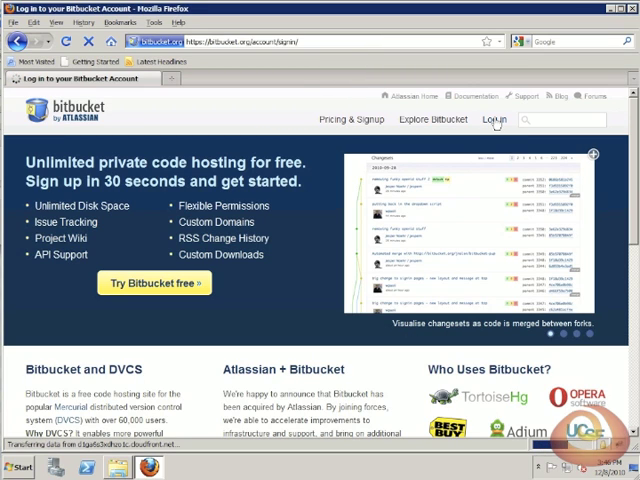
{"action": "left_click", "coordinate": [495, 120]}
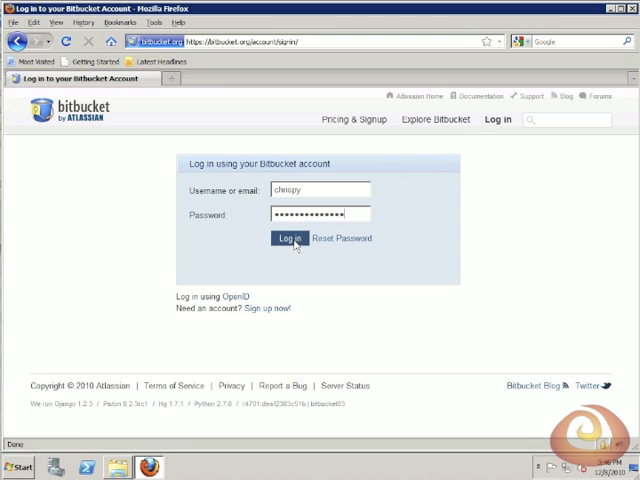
{"action": "left_click", "coordinate": [289, 239]}
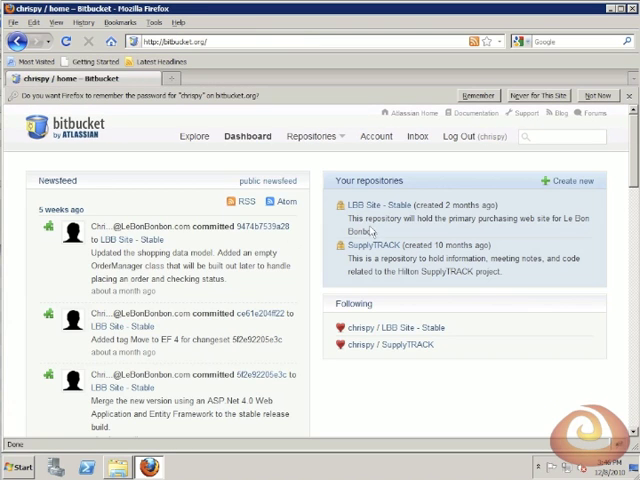
Step: Reach Create new repository from the Repositories menu on the dashboard
{"action": "left_click", "coordinate": [314, 136]}
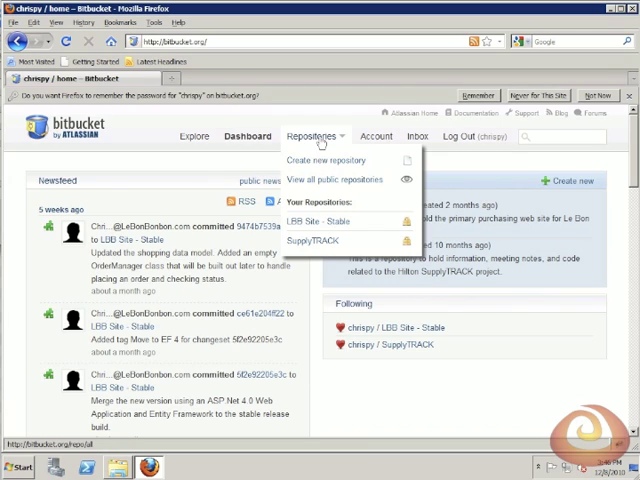
{"action": "left_click", "coordinate": [330, 160]}
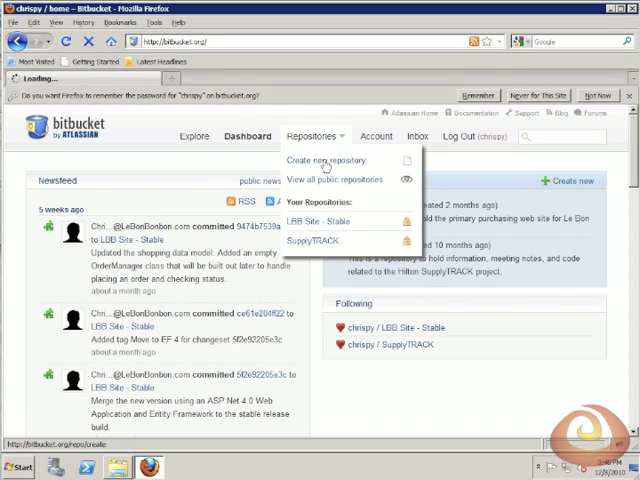
Step: Create repository BitbucketSample: demo description, C#, private, issue tracking and wiki off
{"action": "left_click", "coordinate": [330, 160]}
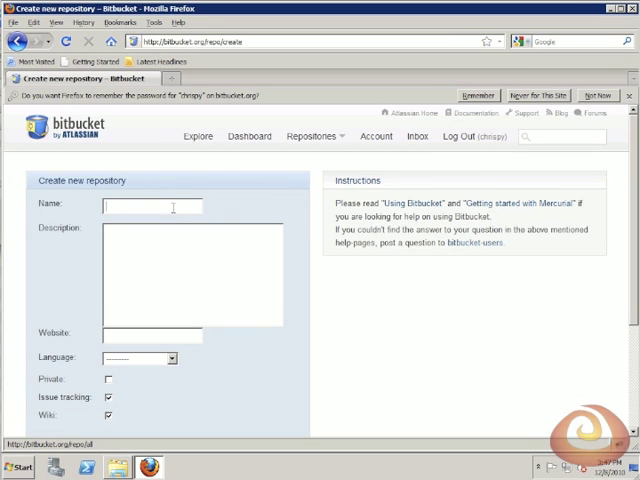
{"action": "type", "text": "BitbucketSa"}
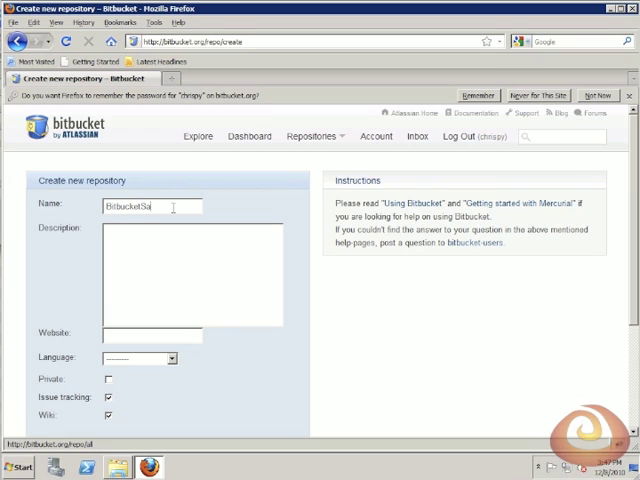
{"action": "left_click", "coordinate": [140, 357]}
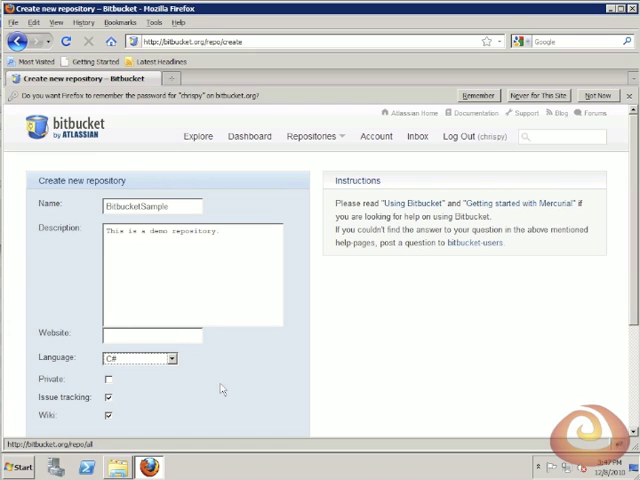
{"action": "left_click", "coordinate": [109, 378]}
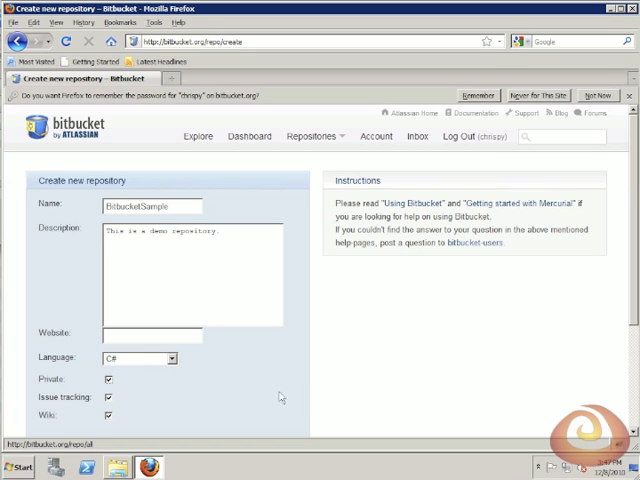
{"action": "scroll", "scroll_direction": "down", "scroll_amount": 3}
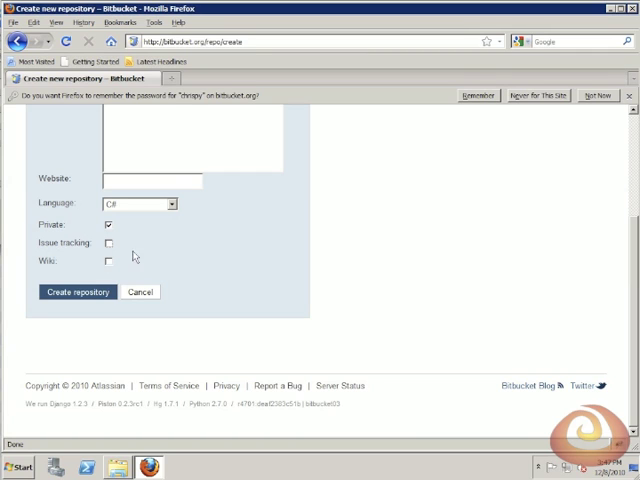
{"action": "mouse_move", "coordinate": [168, 277]}
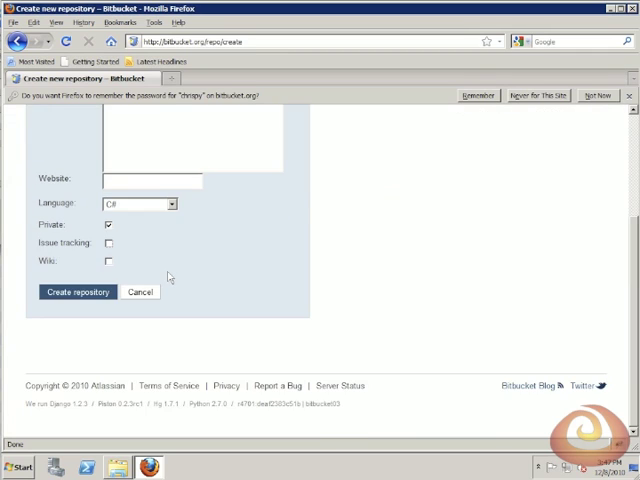
{"action": "left_click", "coordinate": [77, 291]}
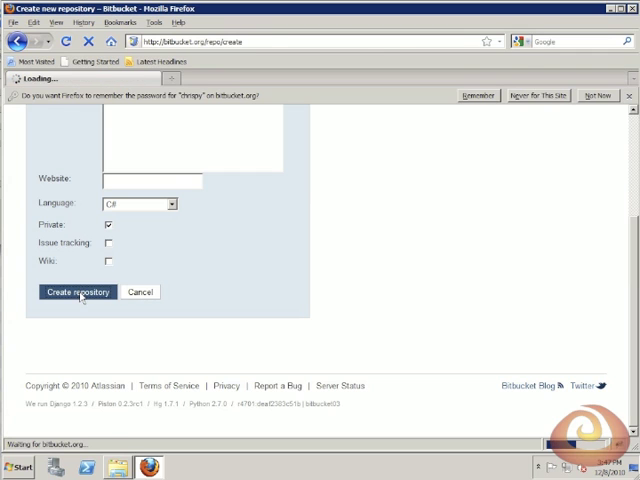
Step: Note the hg clone HTTPS URL on the BitbucketSample overview page
{"action": "left_click", "coordinate": [77, 291]}
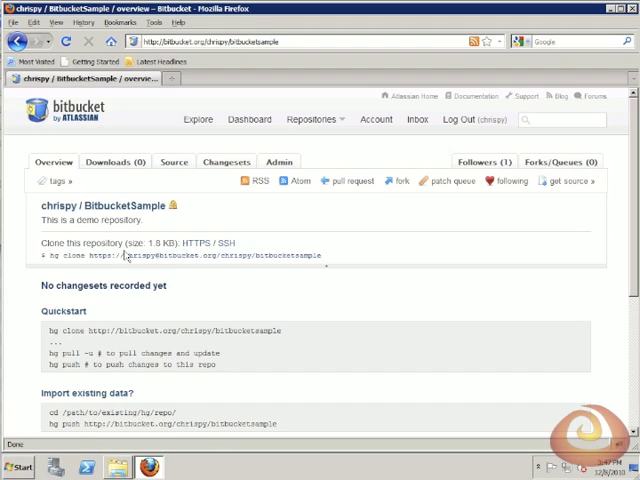
{"action": "mouse_move", "coordinate": [85, 265]}
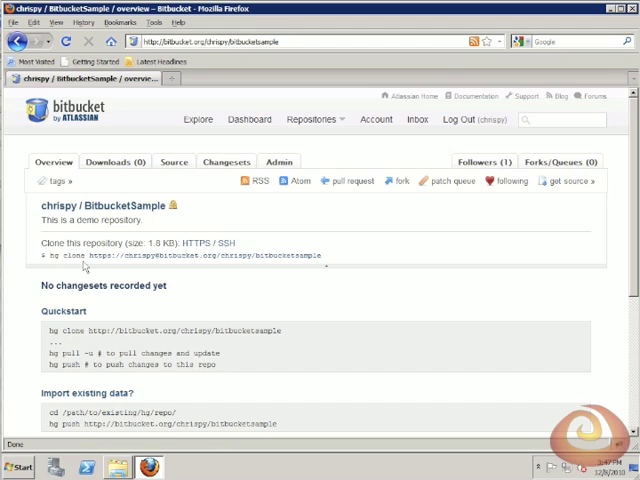
{"action": "mouse_move", "coordinate": [235, 266]}
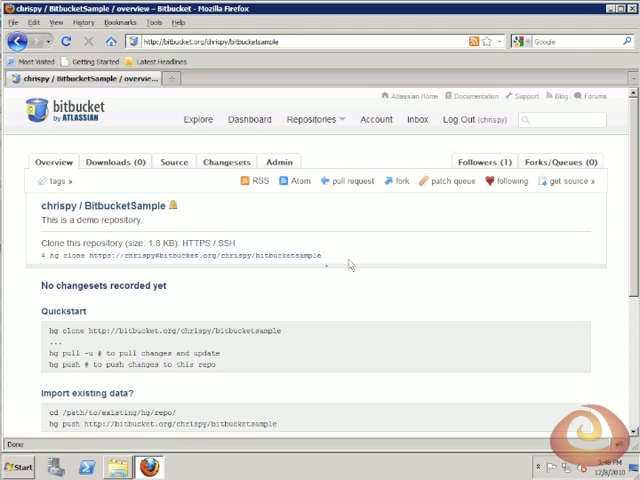
{"action": "mouse_move", "coordinate": [348, 263]}
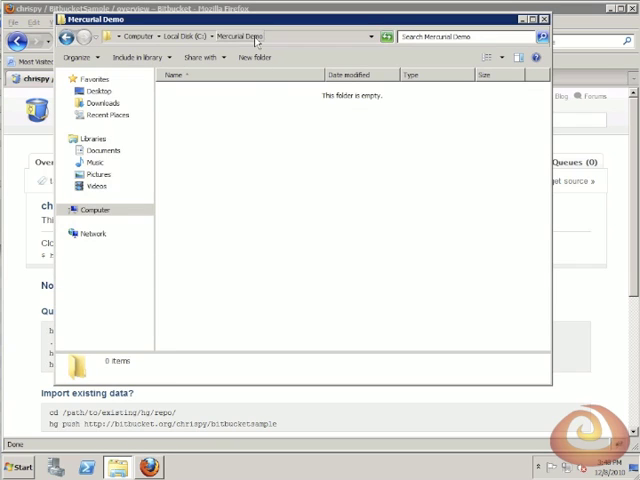
Step: Create a DemoProject folder in C:\Mercurial Demo and bring up its context menu
{"action": "right_click", "coordinate": [240, 155]}
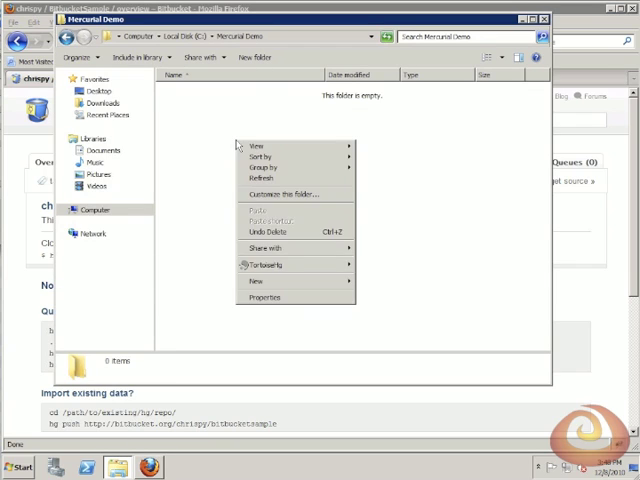
{"action": "mouse_move", "coordinate": [287, 281]}
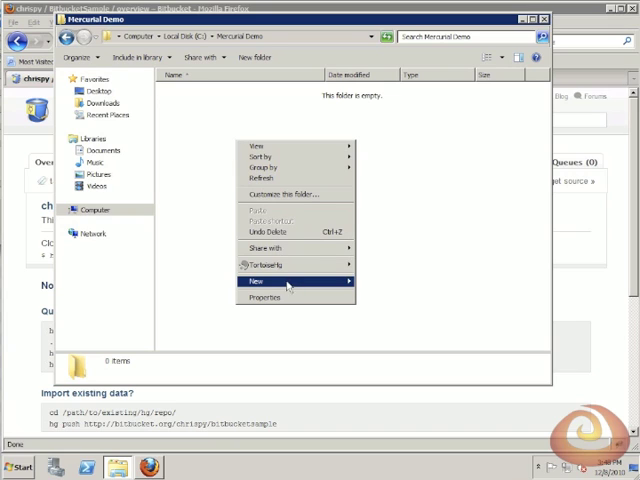
{"action": "left_click", "coordinate": [256, 281]}
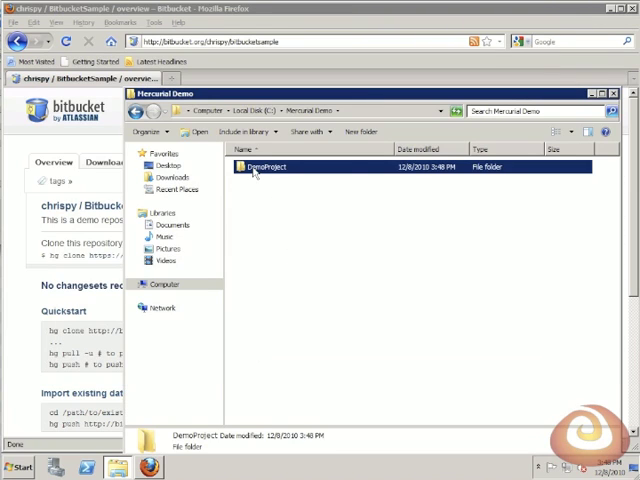
{"action": "right_click", "coordinate": [265, 166]}
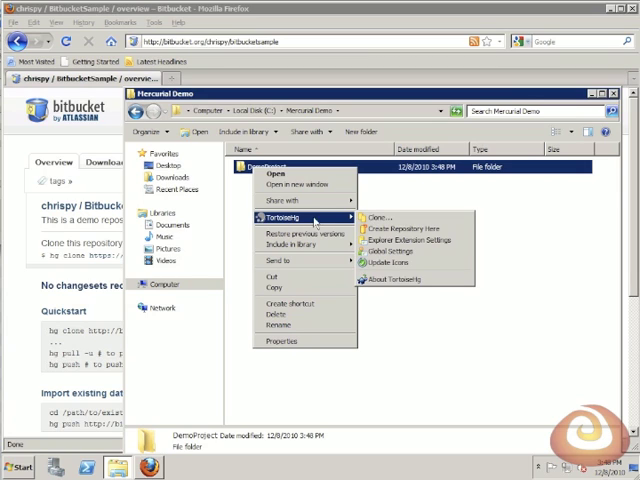
{"action": "left_click", "coordinate": [378, 217]}
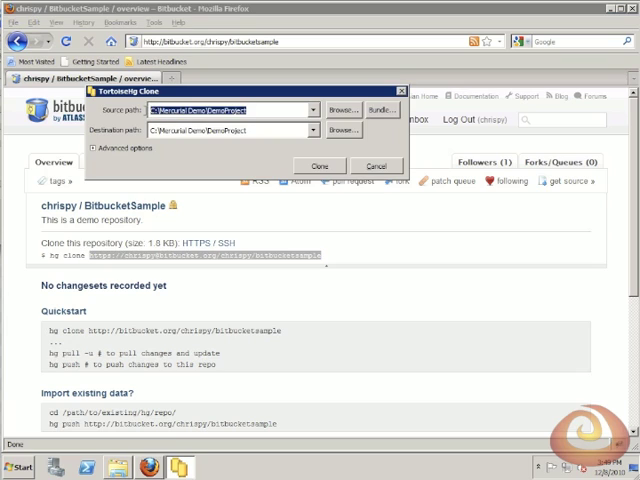
{"action": "type", "text": "http://chrispy@bitbucket.org/chrispy/bitbucketsample"}
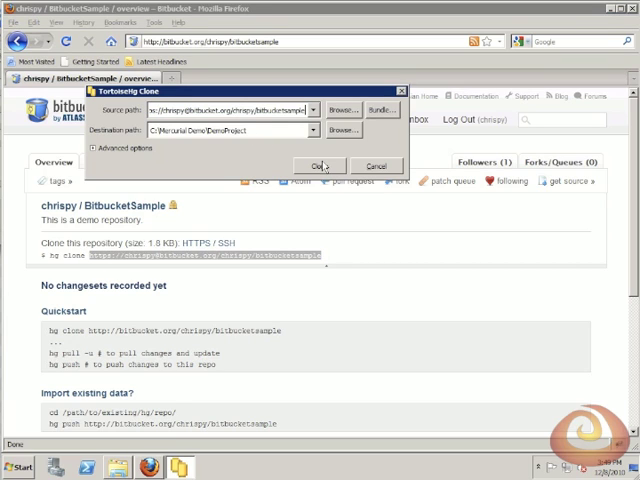
{"action": "left_click", "coordinate": [321, 166]}
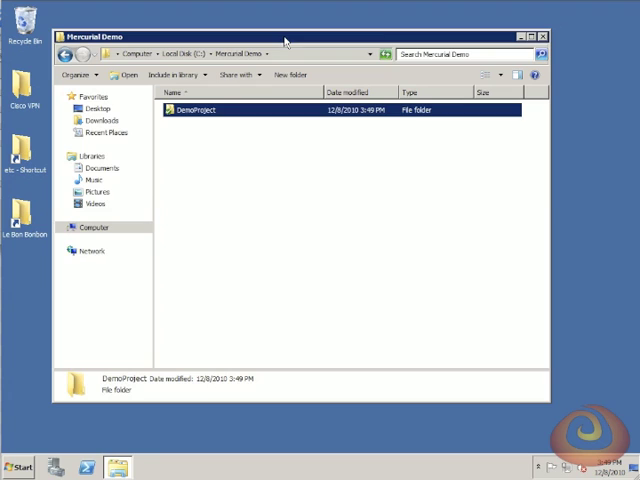
{"action": "double_click", "coordinate": [197, 109]}
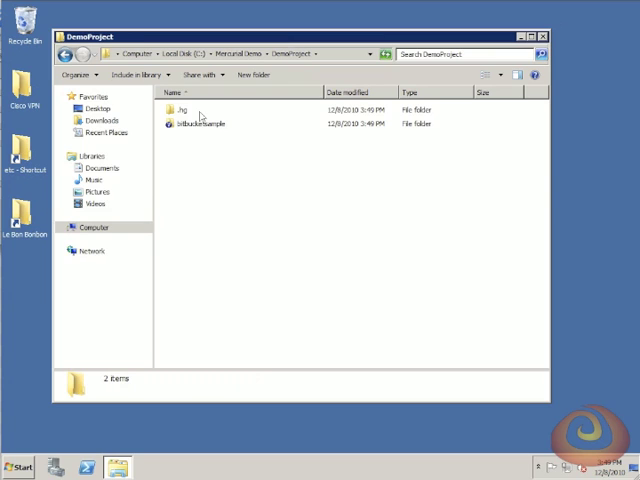